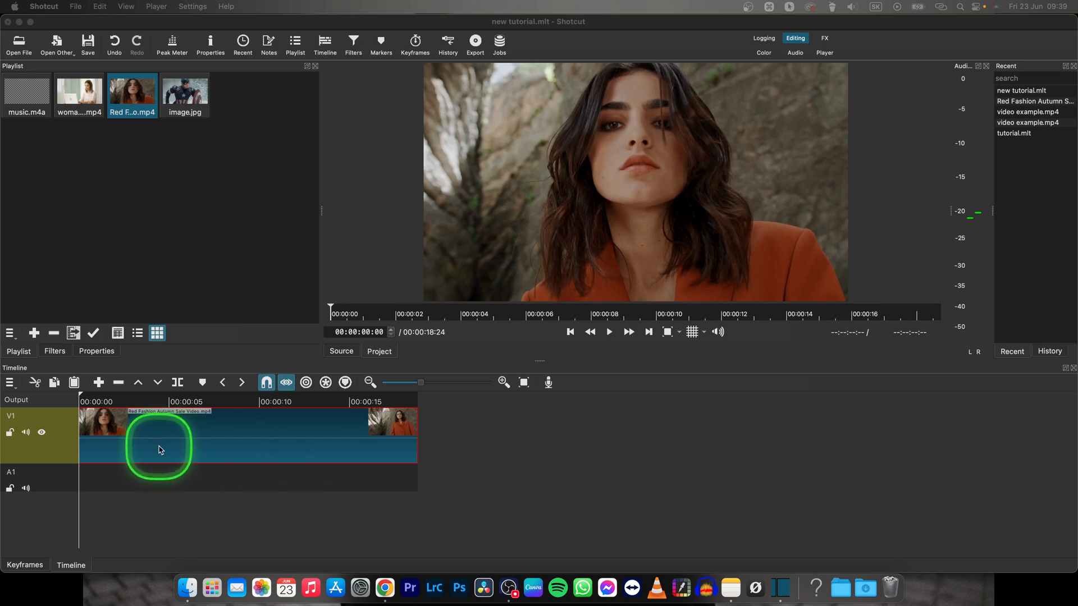
mouse_move(157, 475)
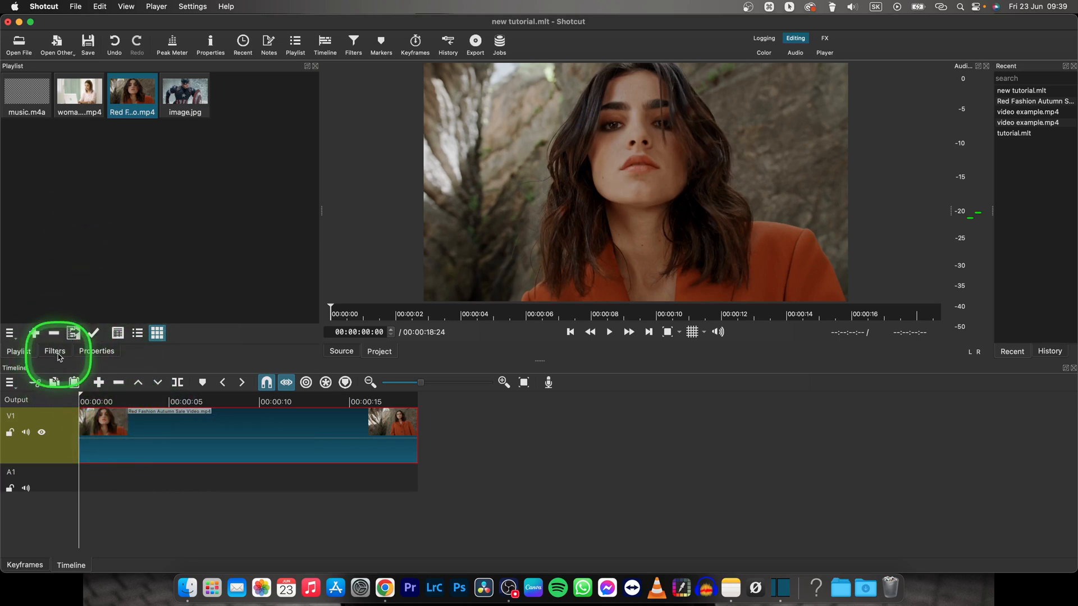
Show the Filters panel for the selected Red Fashion Autumn Sale clip
left_click(54, 351)
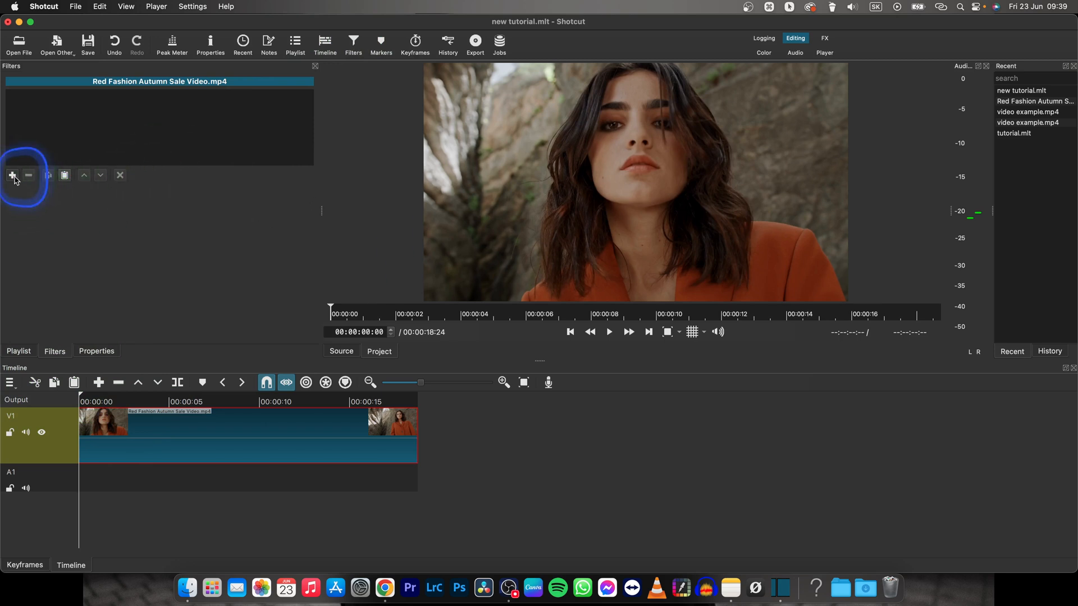
Add a Glow filter (searched as 'glow') and lower its blur to 20%
left_click(11, 175)
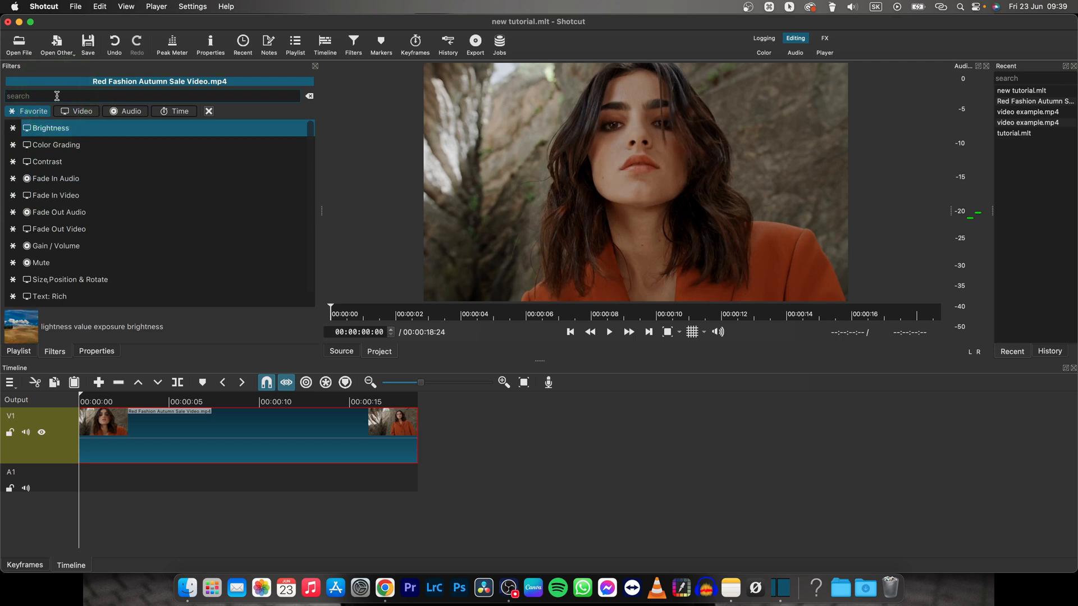
type("glow")
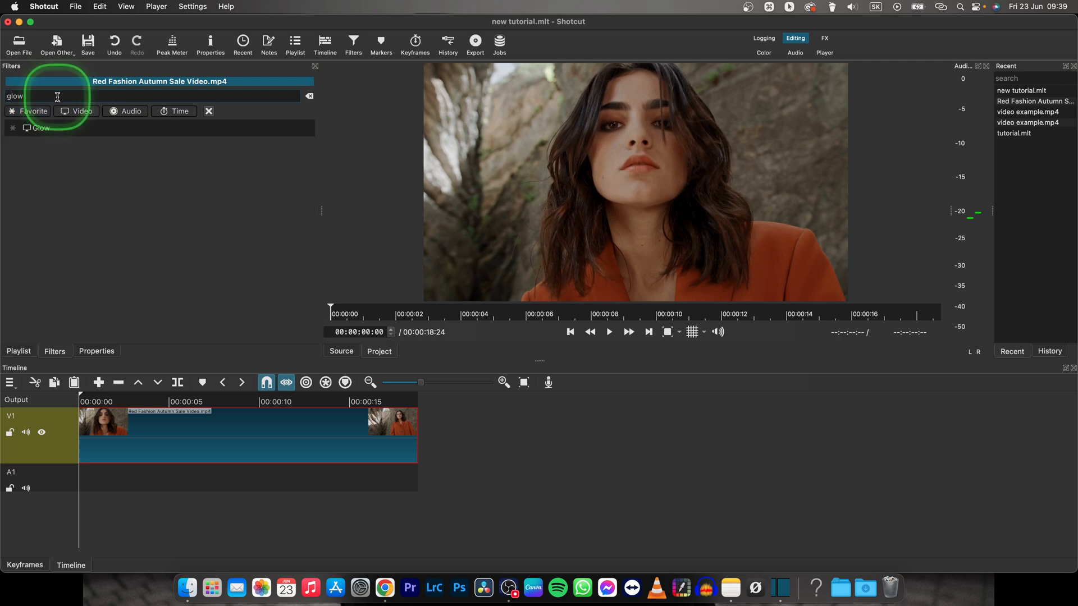
left_click(41, 127)
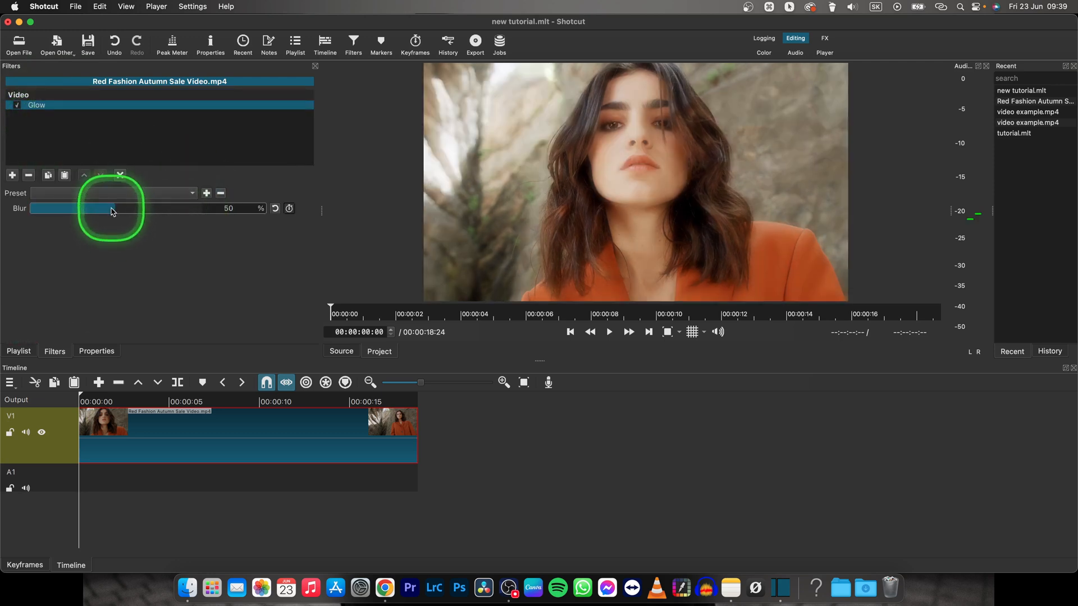
left_click_drag(110, 213, 74, 212)
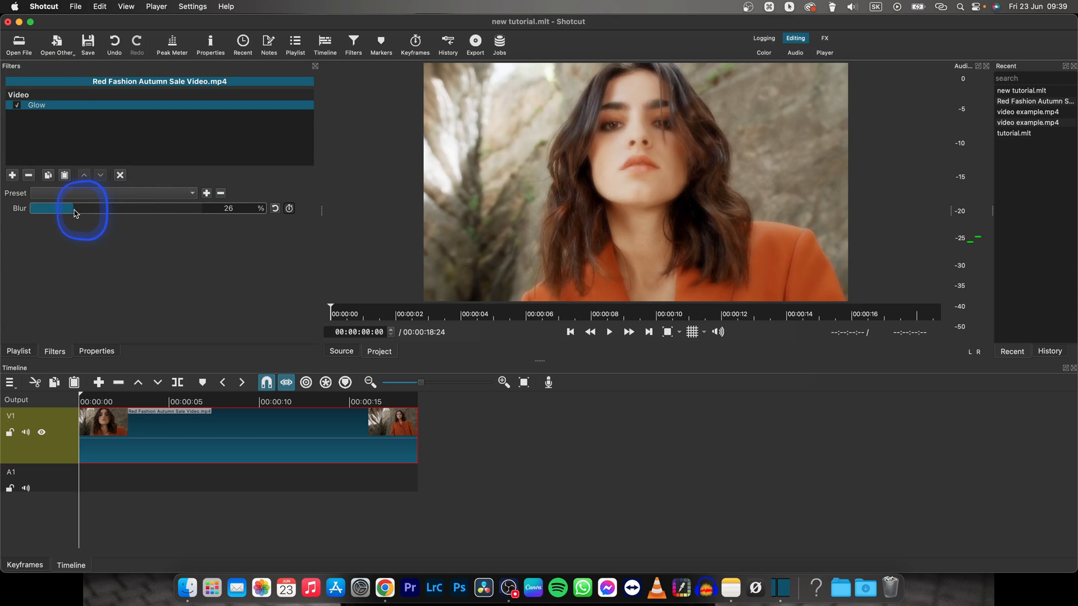
left_click_drag(72, 209, 56, 209)
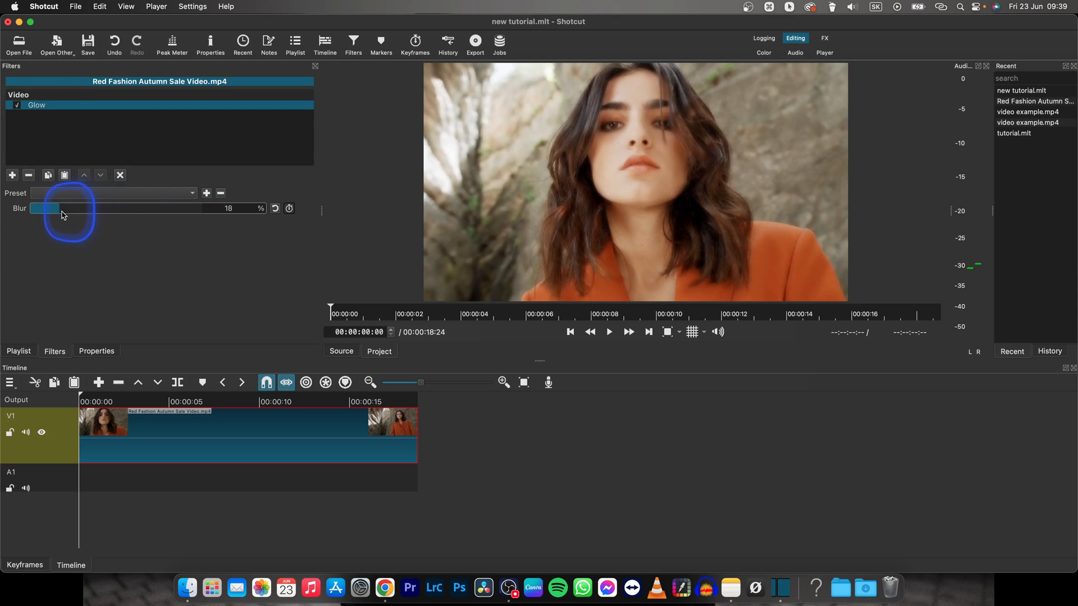
left_click(49, 207)
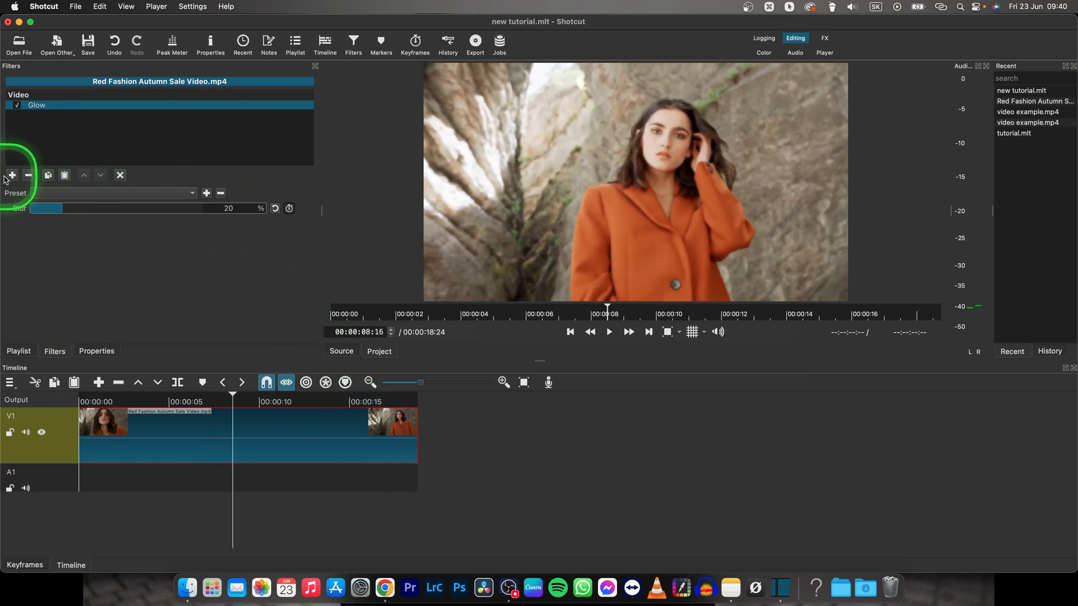
Add a Color Grading filter (searched as 'color') below Glow on the clip
left_click(12, 175)
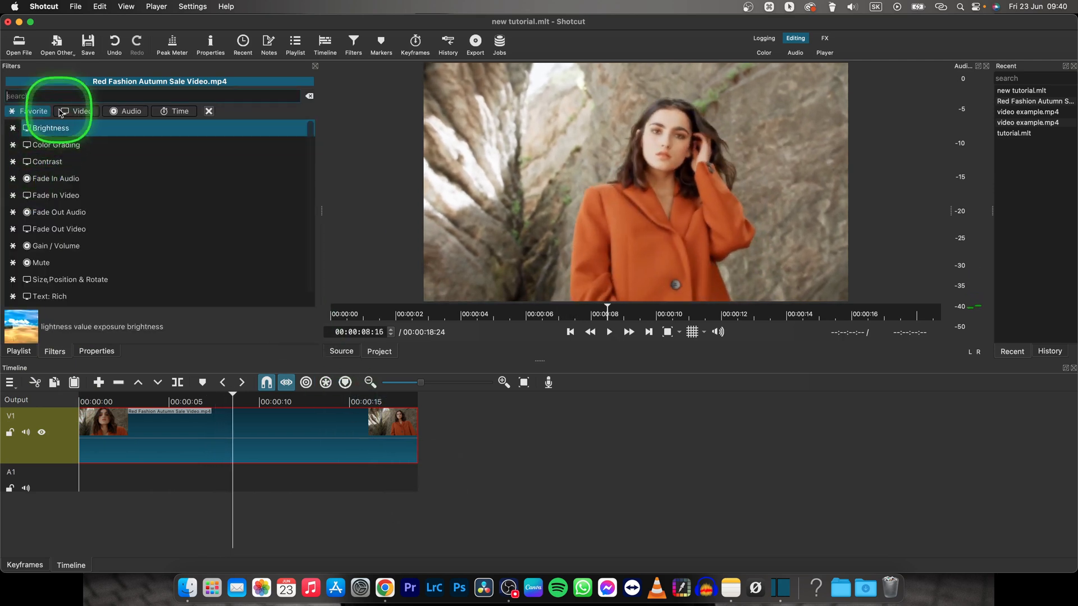
type("color")
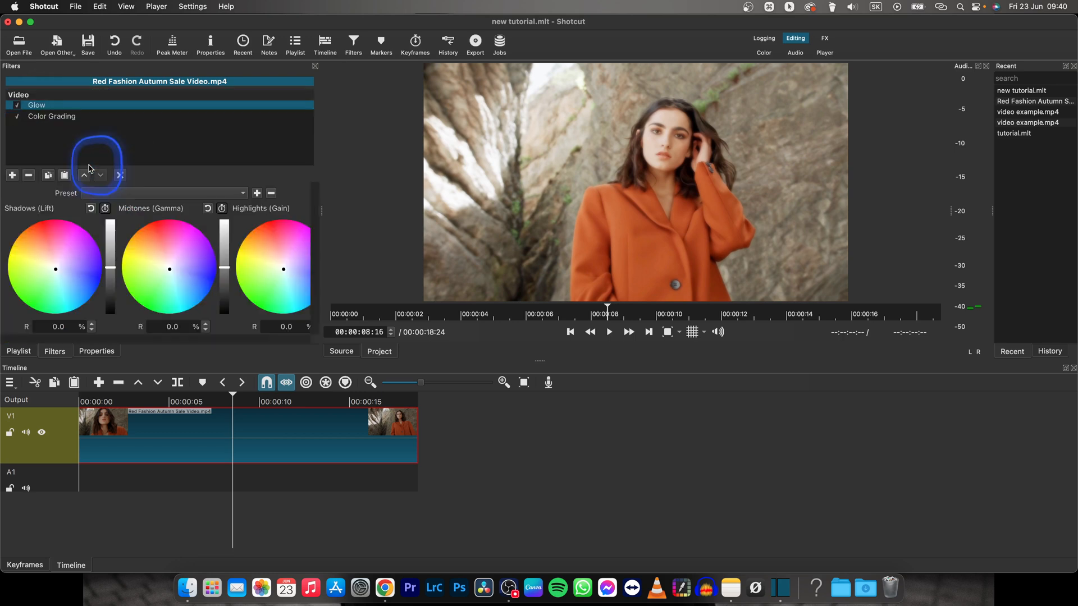
left_click(51, 115)
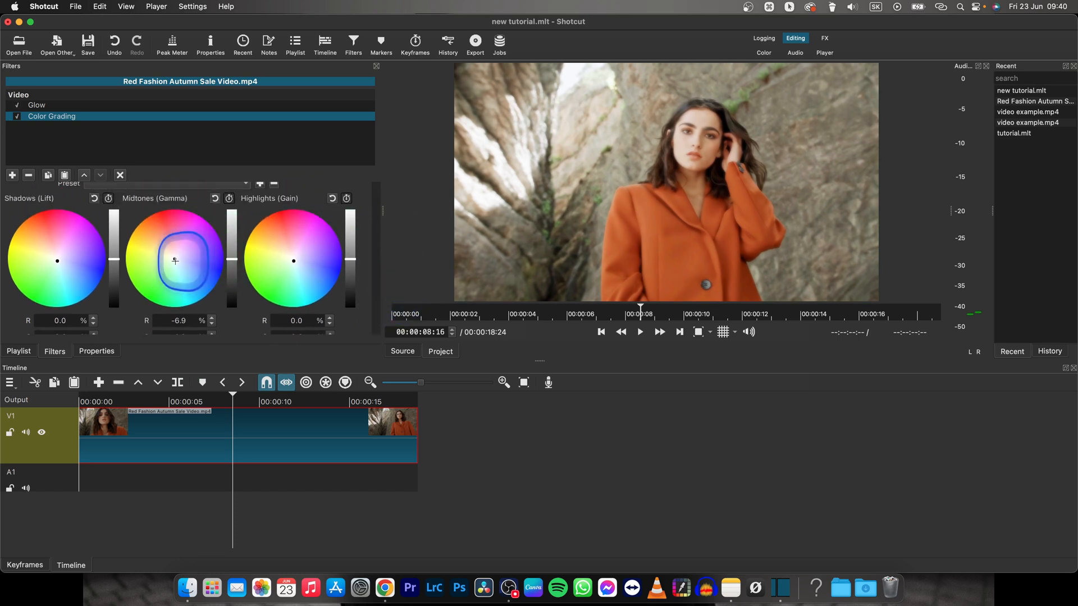
Darken shadows to about -21.1%, lower highlights to about -2.6%, and preview the grade
left_click_drag(174, 268, 174, 255)
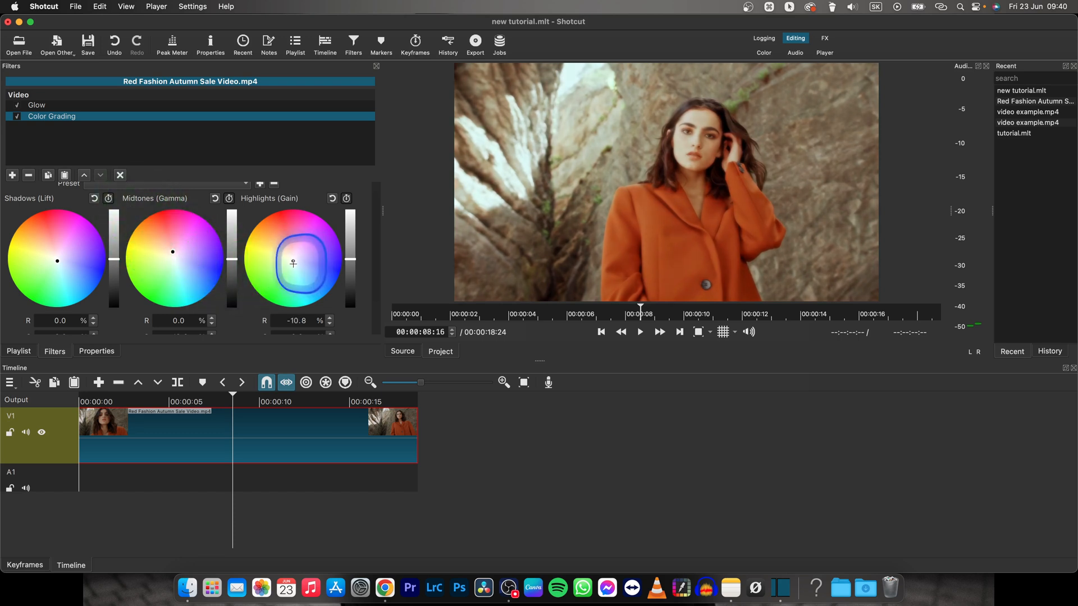
left_click_drag(293, 263, 293, 262)
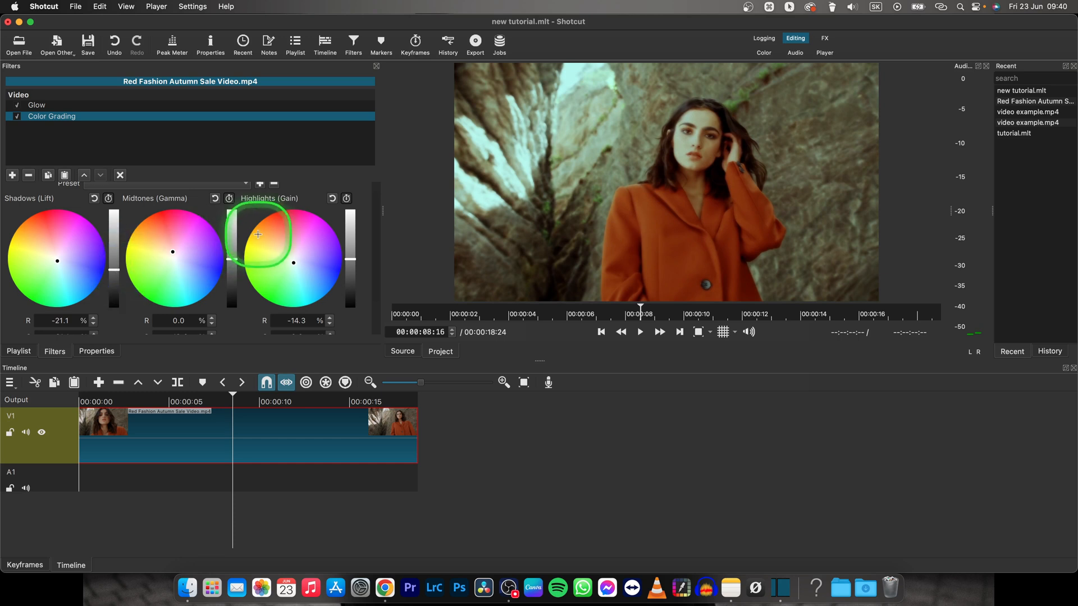
left_click_drag(350, 268, 351, 255)
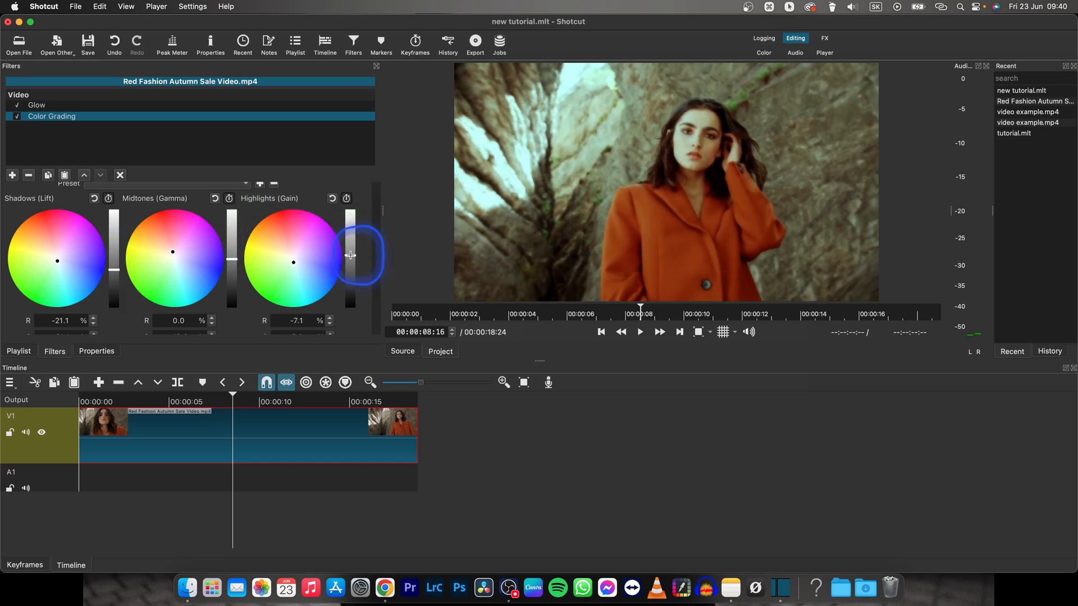
left_click_drag(350, 255, 351, 282)
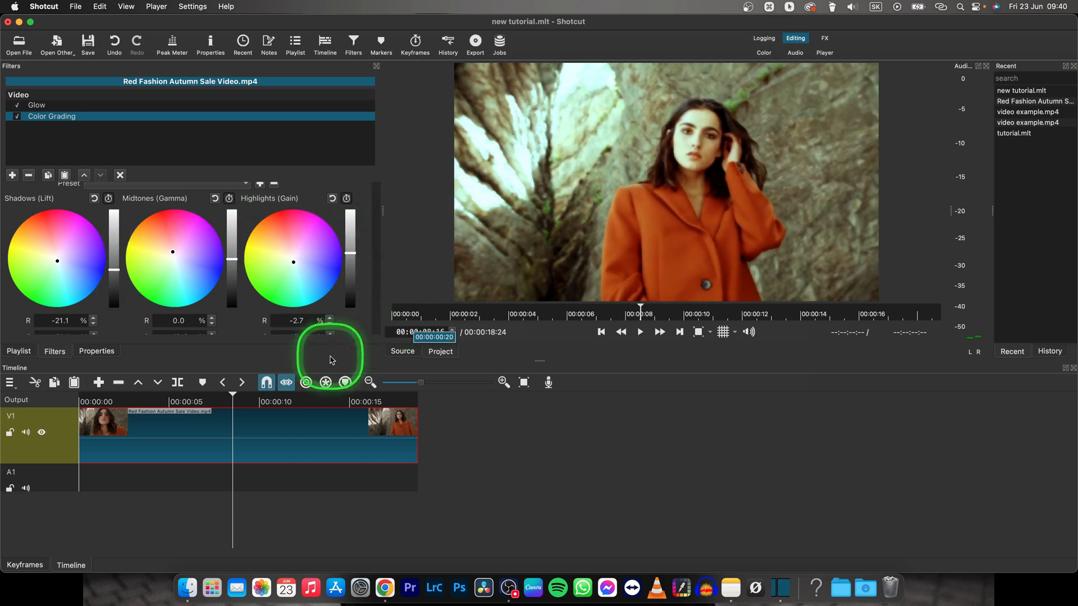
left_click(638, 331)
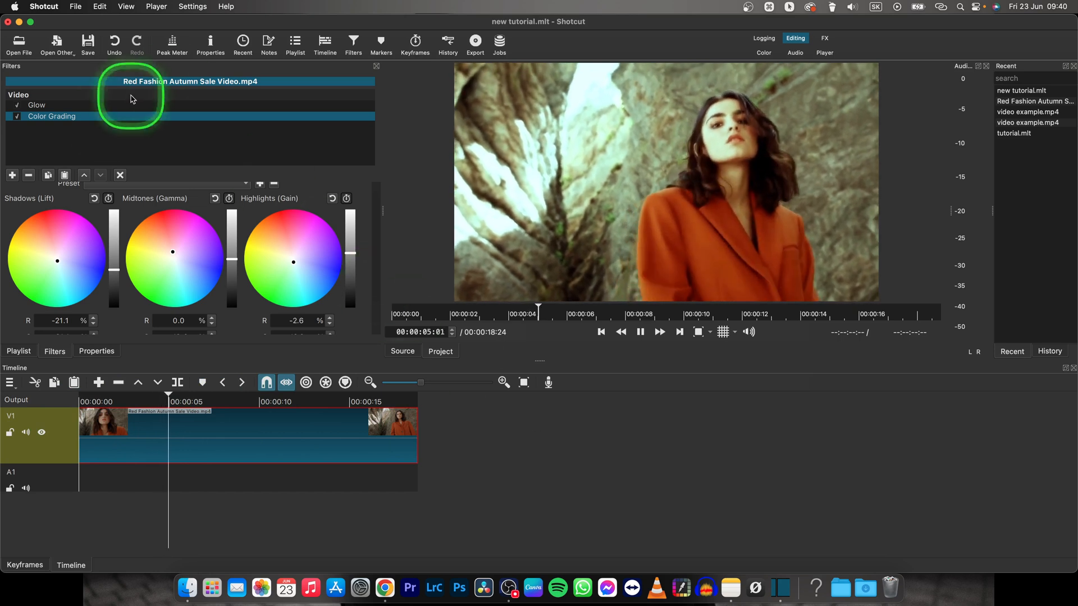
Browse Favorite, Audio and Video filter categories and view the 360: Equirectangular filter descriptions
left_click(639, 331)
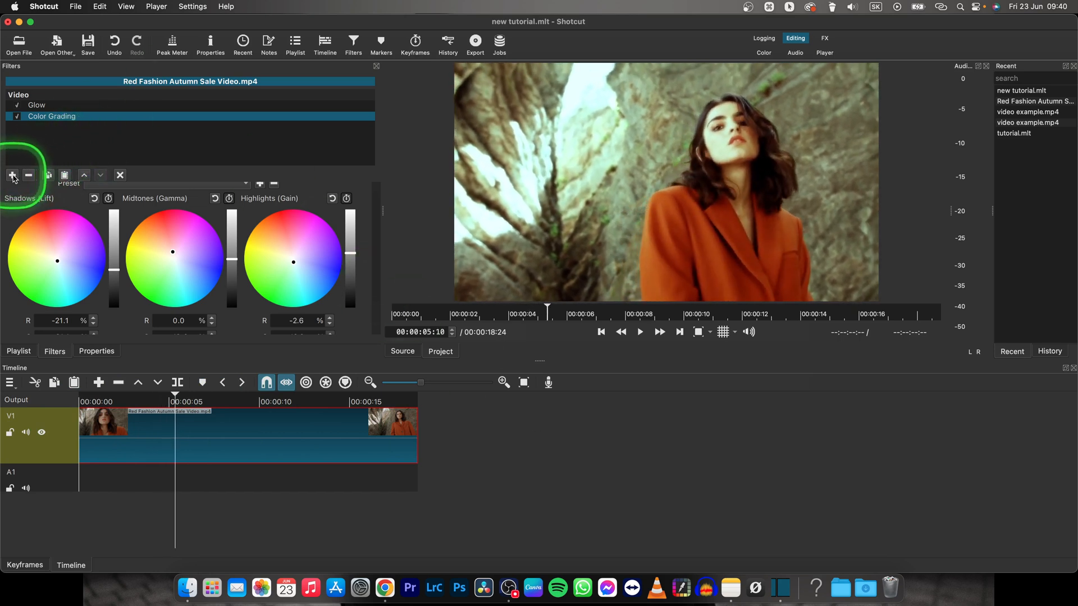
left_click(11, 176)
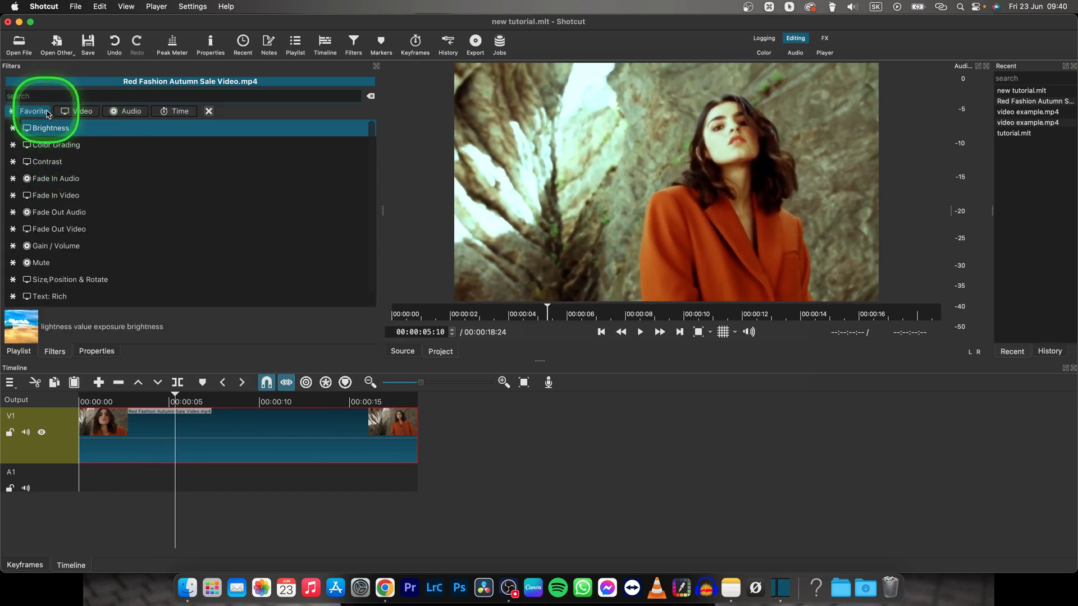
left_click(130, 111)
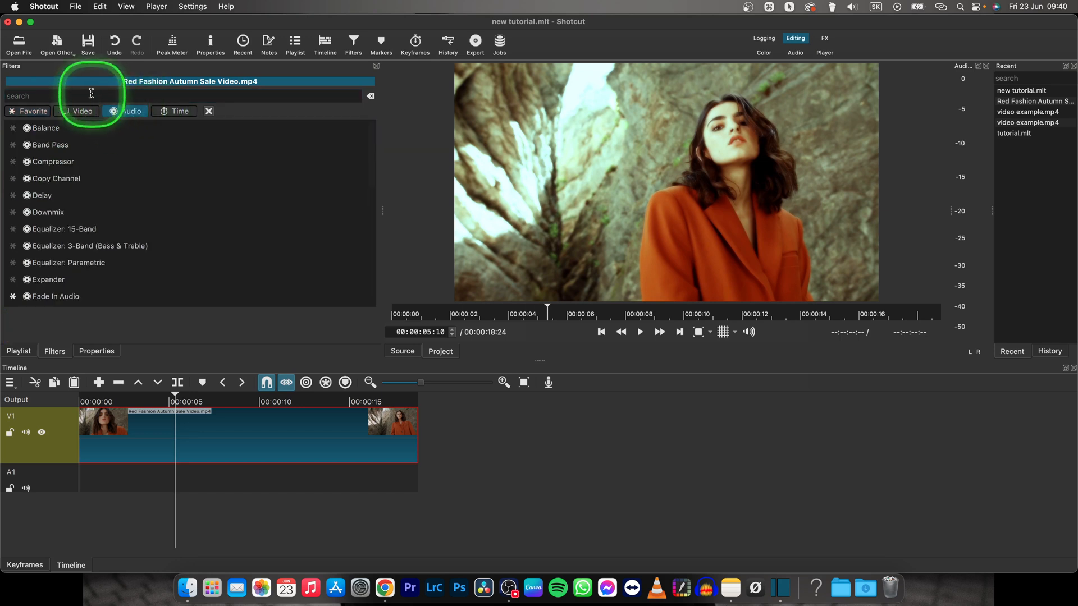
left_click(81, 111)
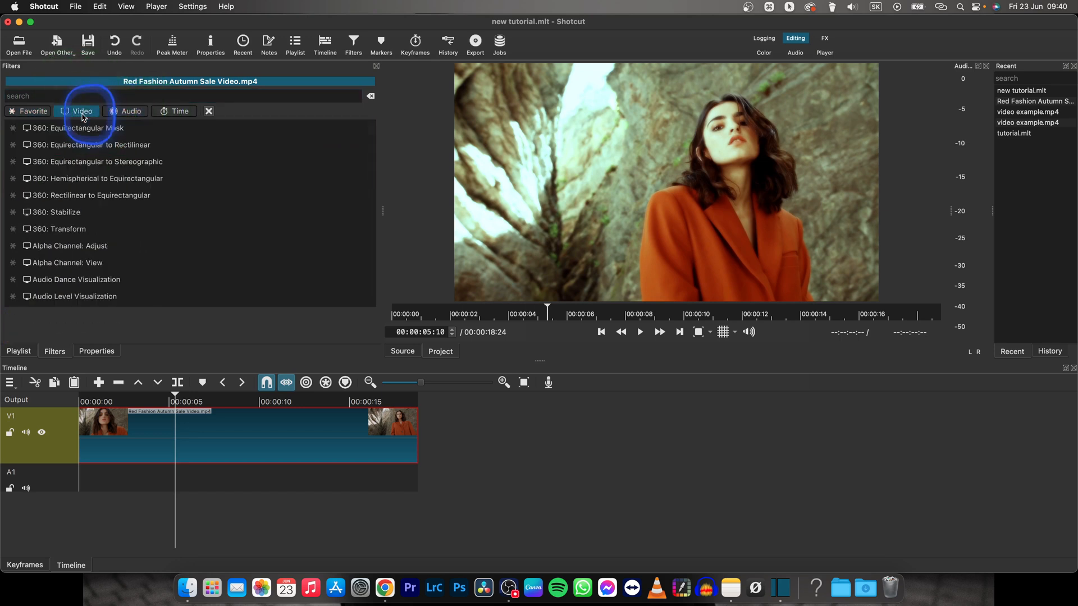
left_click(81, 128)
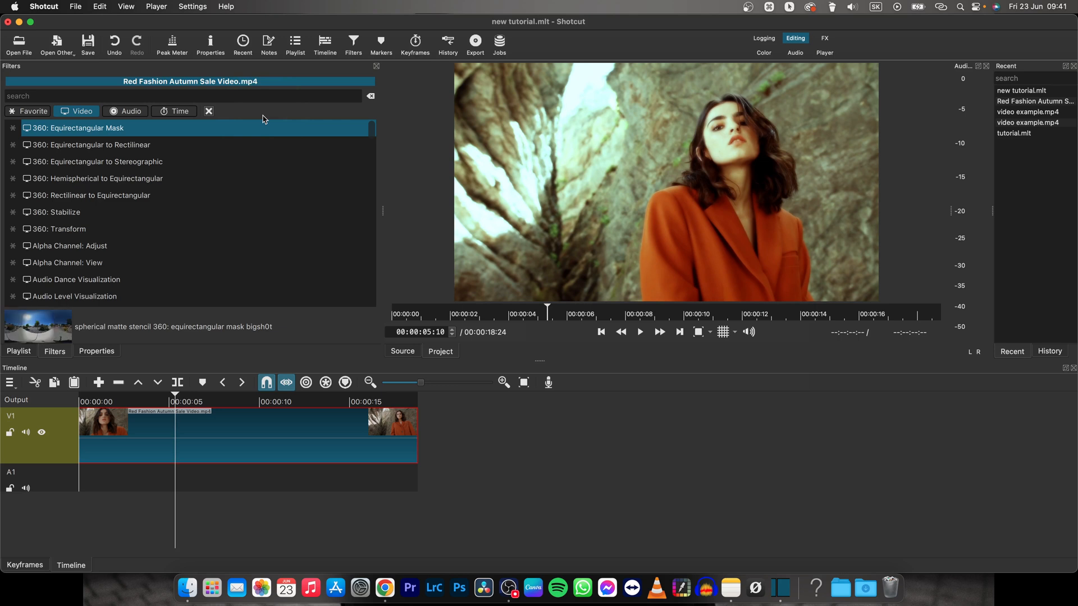
left_click(91, 145)
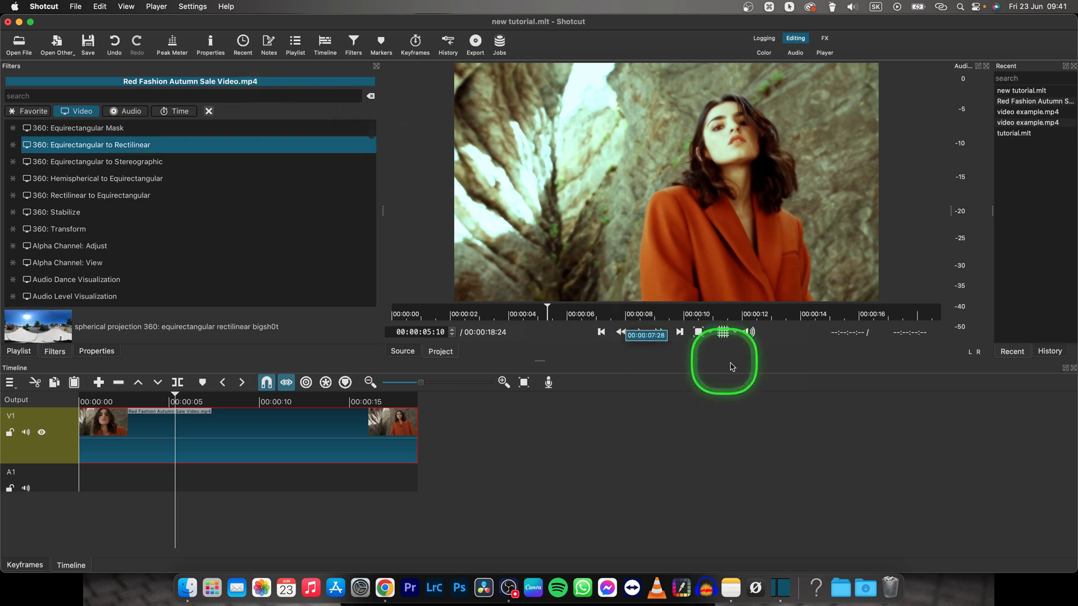